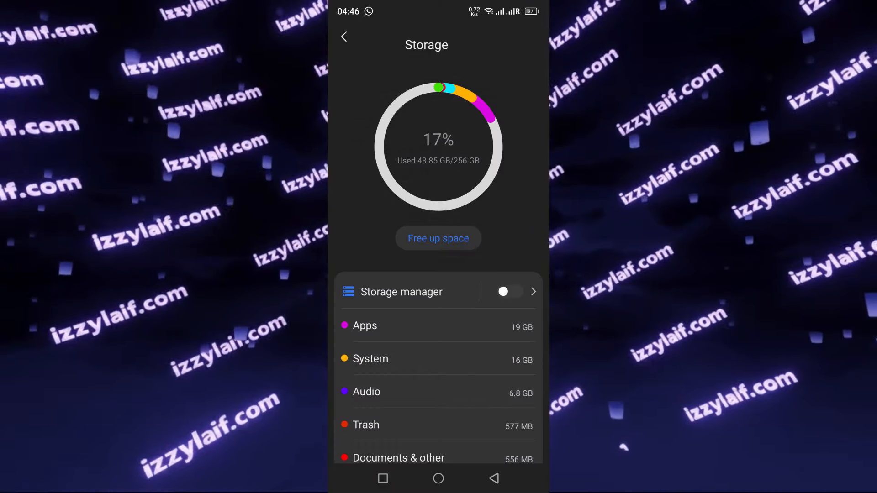
Step: Browse Android/data/com.tencent.mm/MicroMsg in Dolphin and open its xlog folder
click(362, 325)
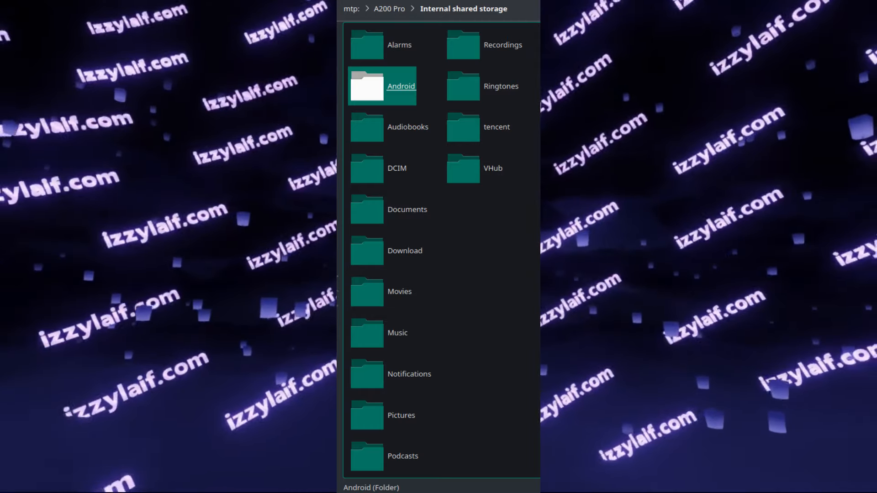
double_click(382, 85)
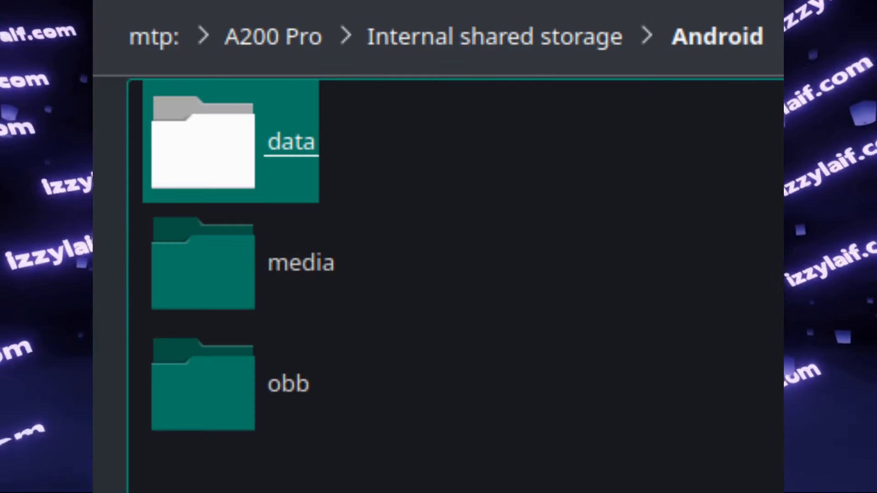
double_click(230, 140)
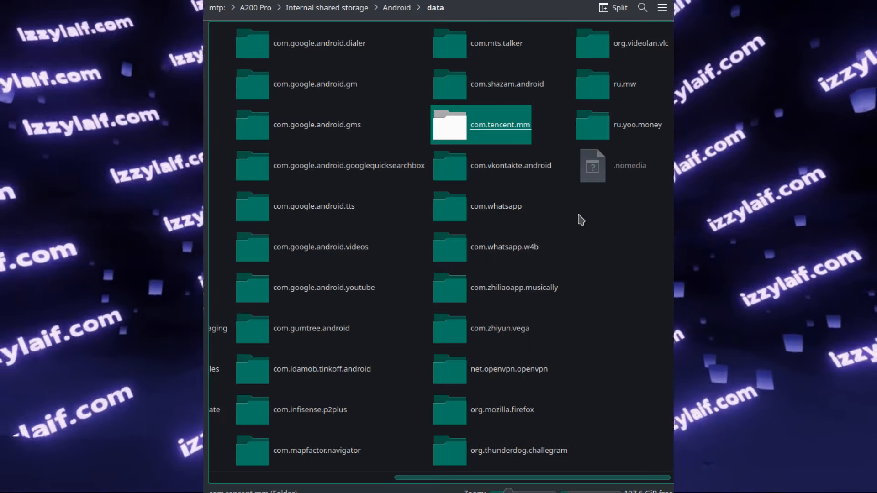
double_click(499, 124)
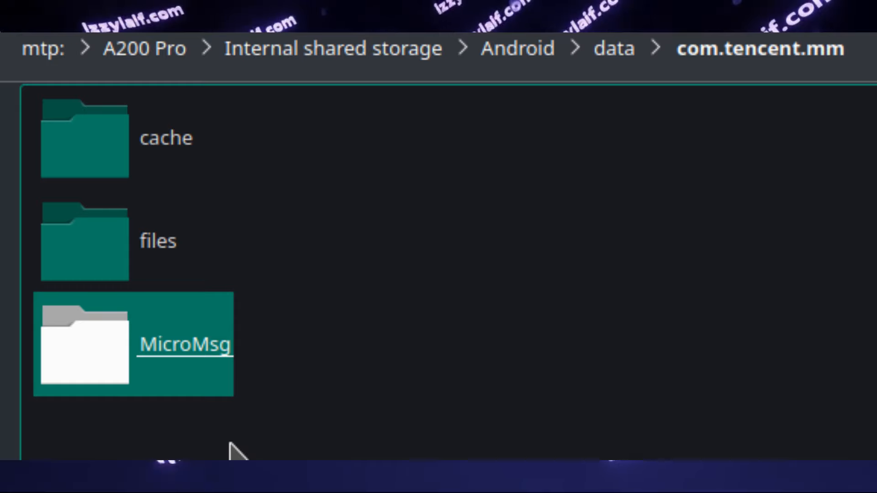
double_click(133, 345)
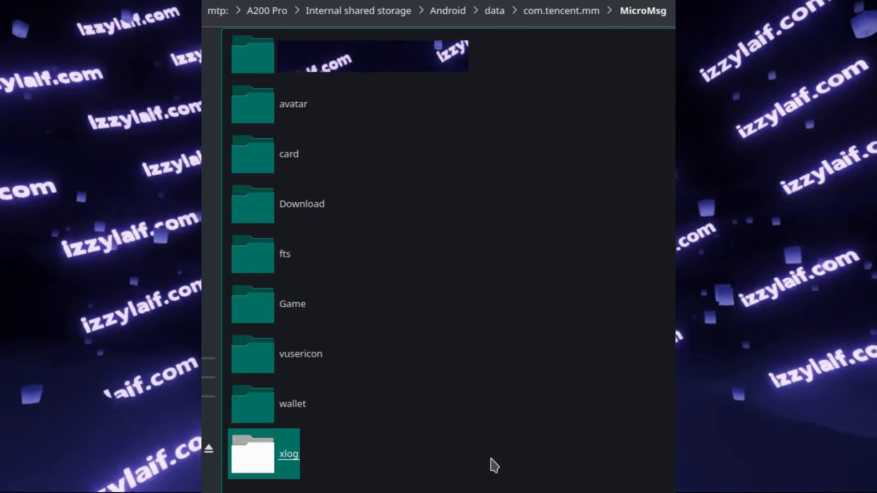
double_click(264, 454)
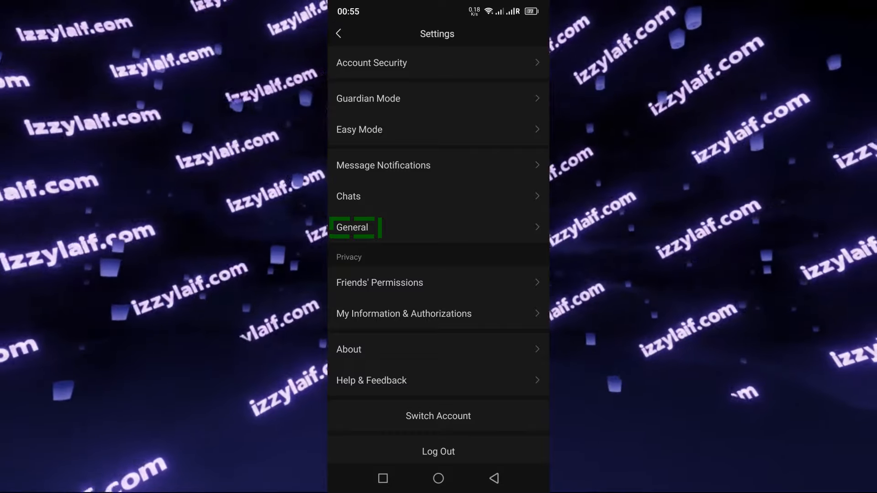
Step: Open WeChat's General settings to reach Storage (1.3 GB used, 757.7 MB cache)
click(351, 227)
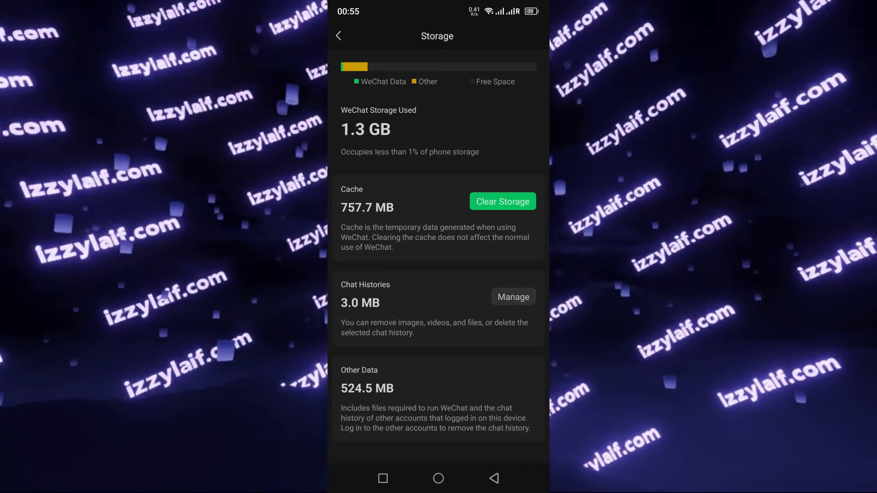
Step: Clear all selected cache items and confirm, releasing 757.7 MB
click(502, 202)
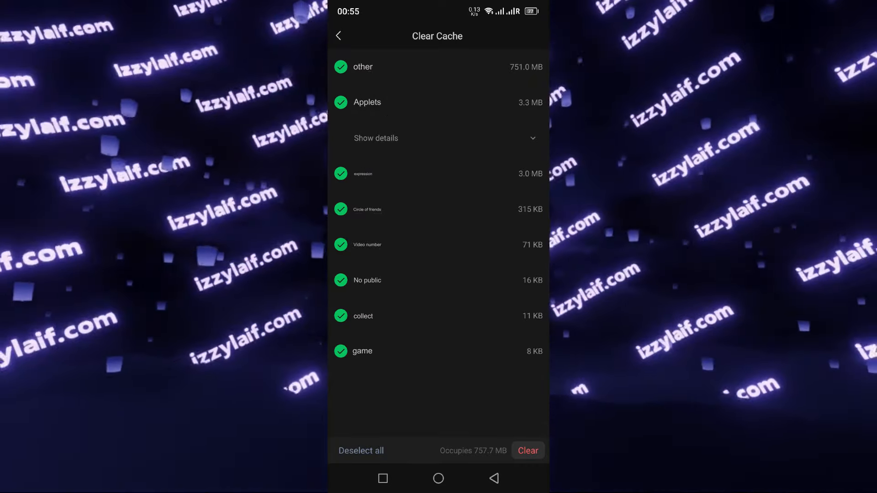
click(526, 451)
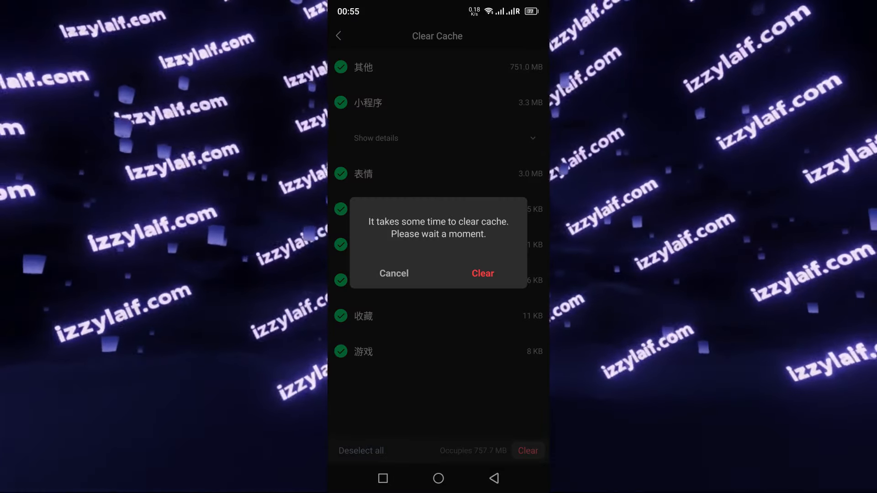
click(482, 274)
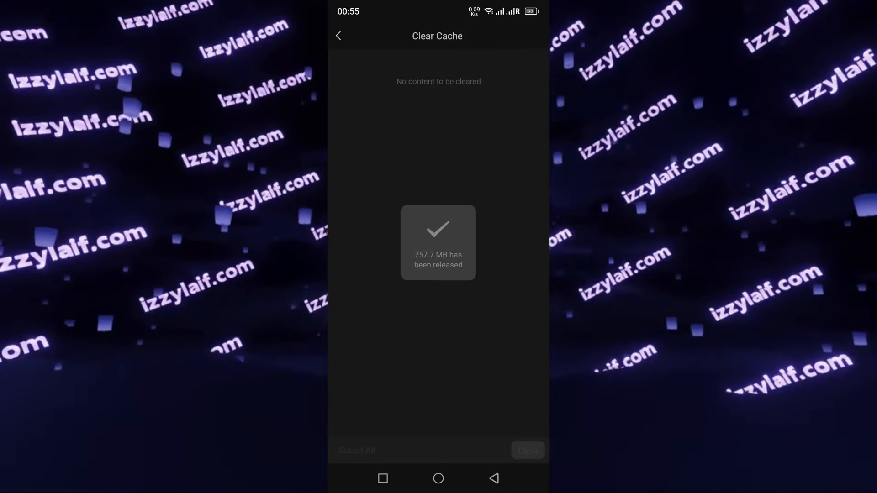